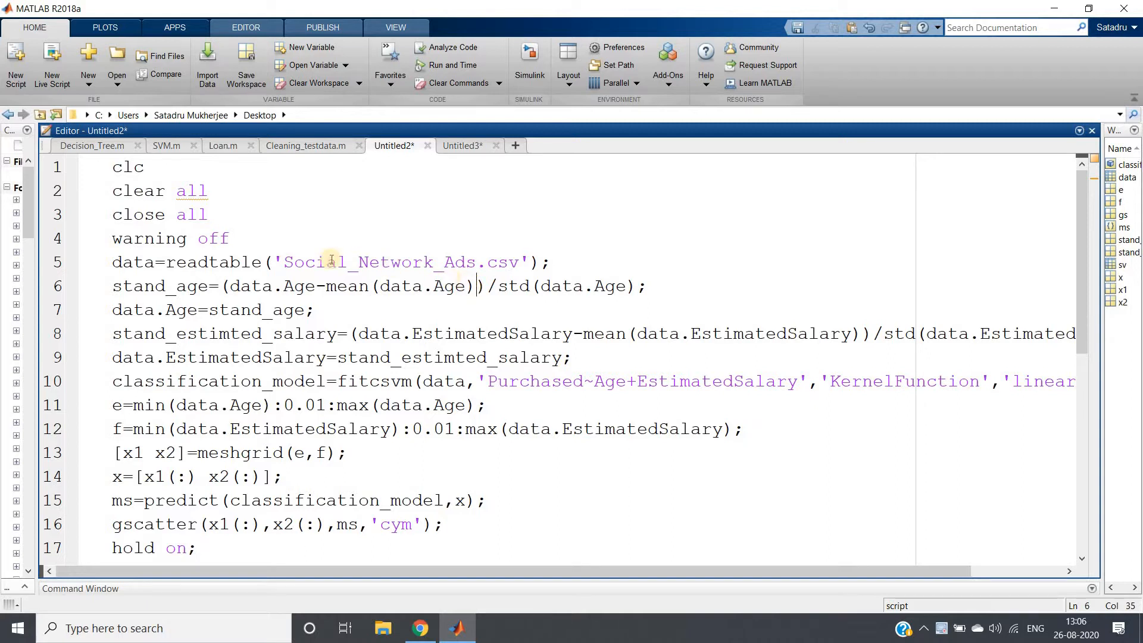
Step: Replace 'rbf' with 'gaussian' in the fitcsvm KernelFunction argument on line 24
double_click(375, 262)
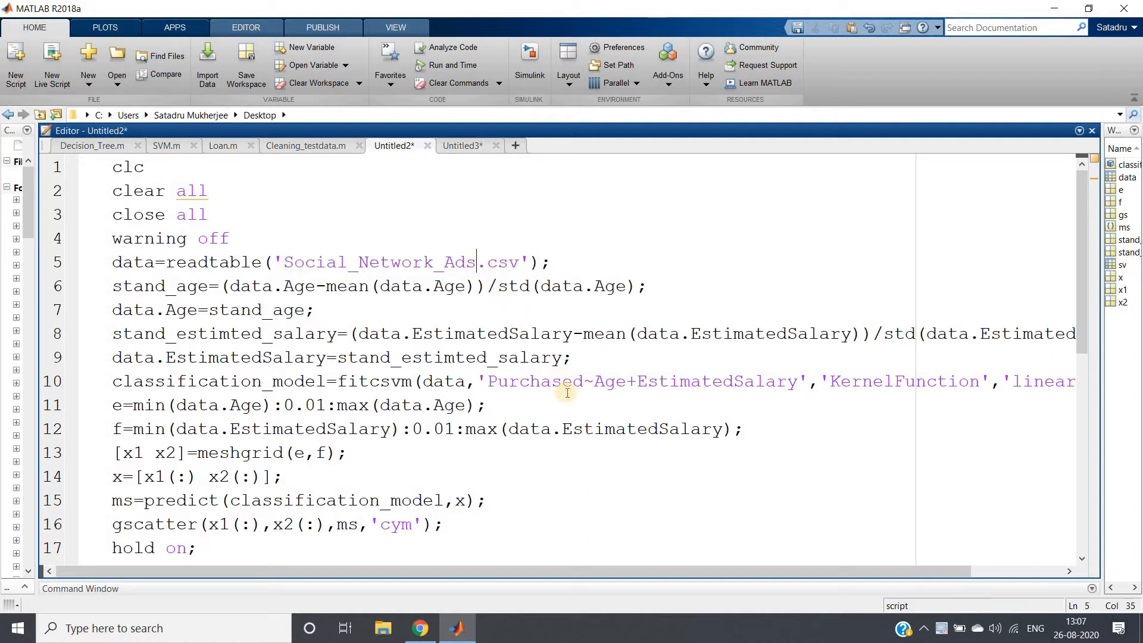
double_click(882, 381)
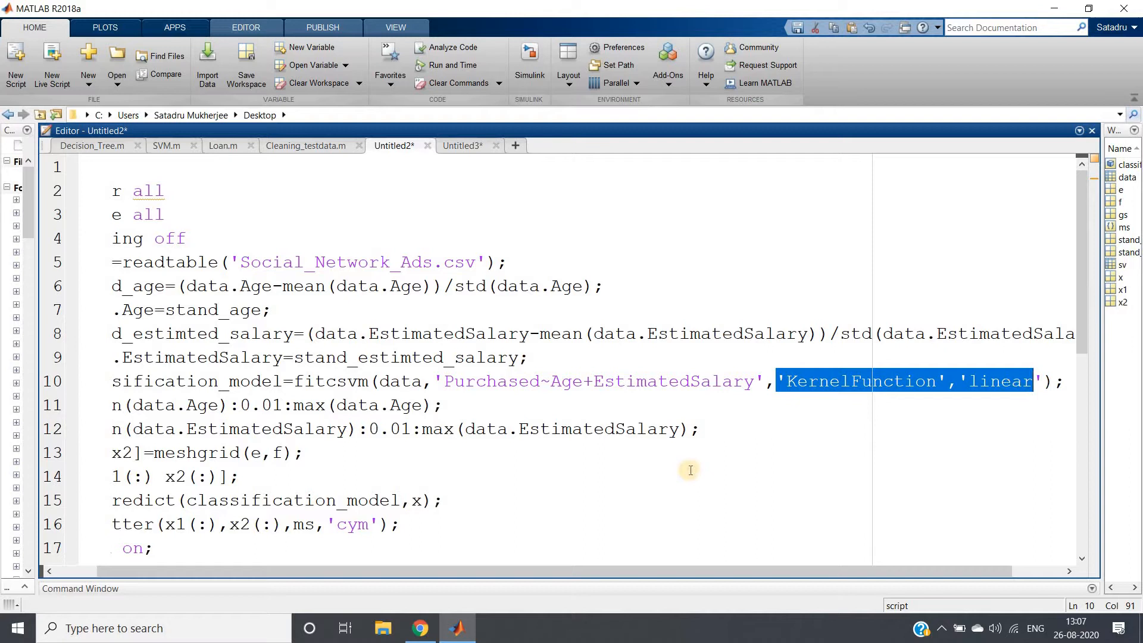
scroll("down", 3)
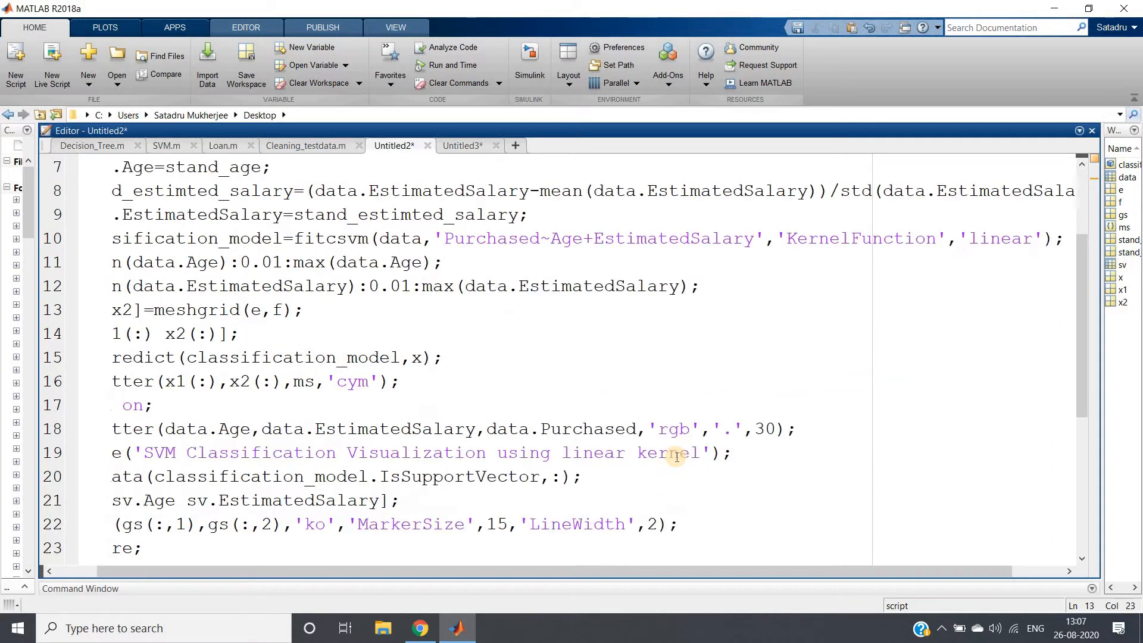
scroll("down", 3)
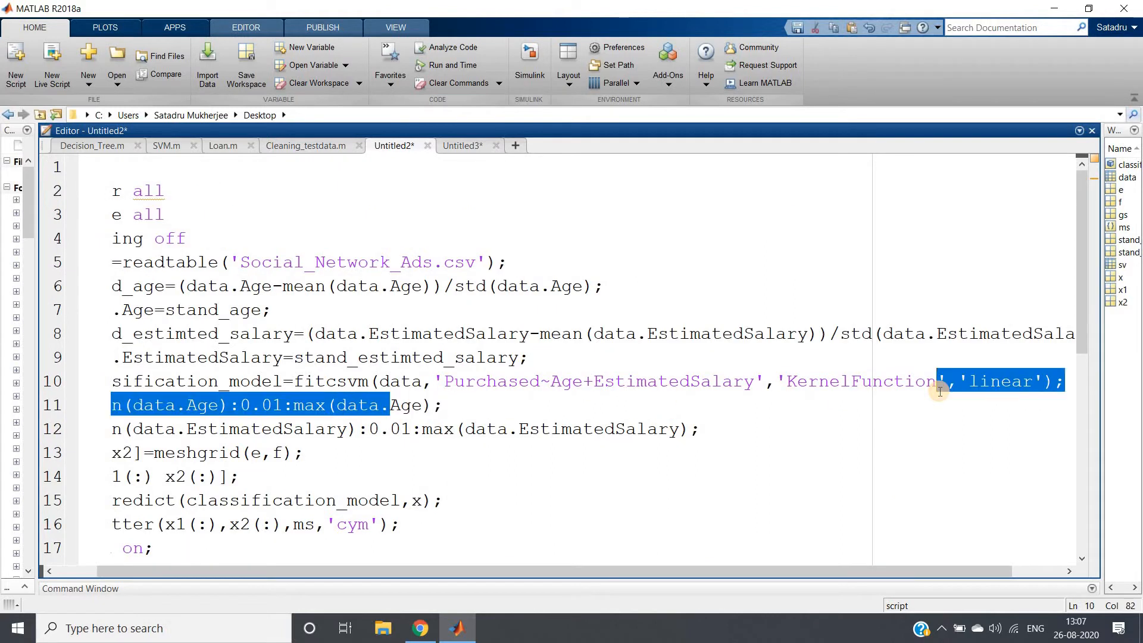
scroll("down", 3)
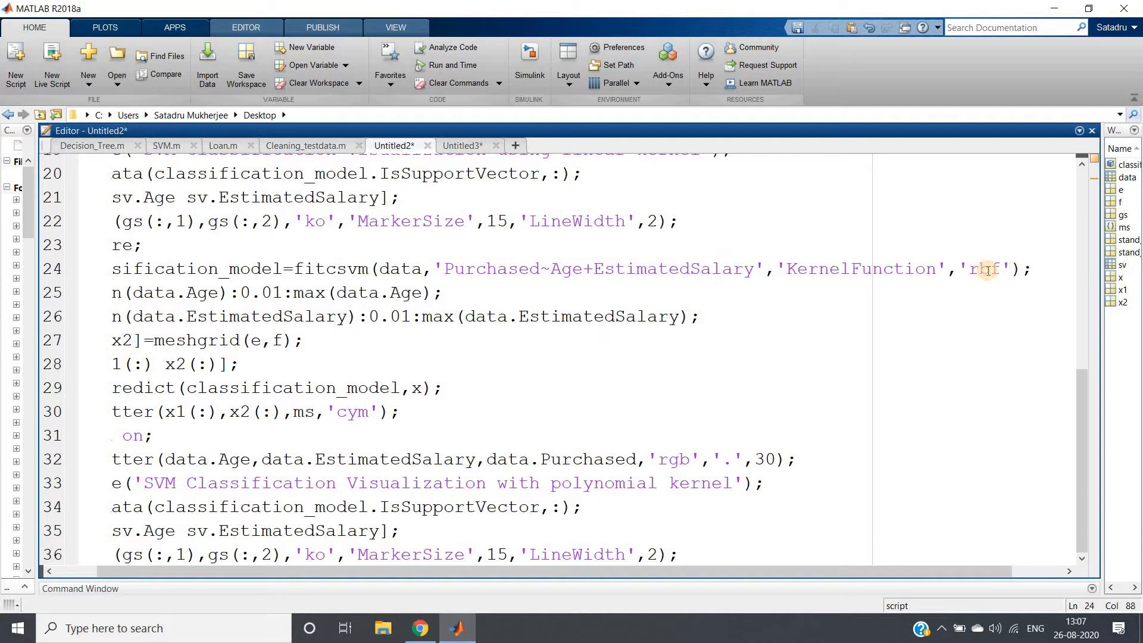
type("gaus")
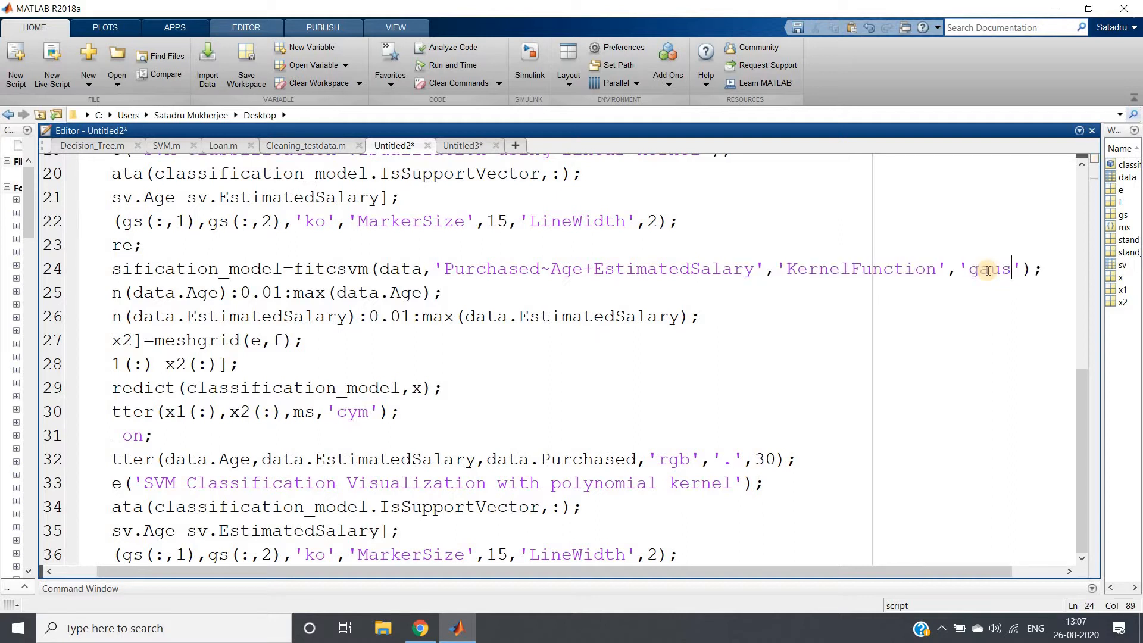
type("sian")
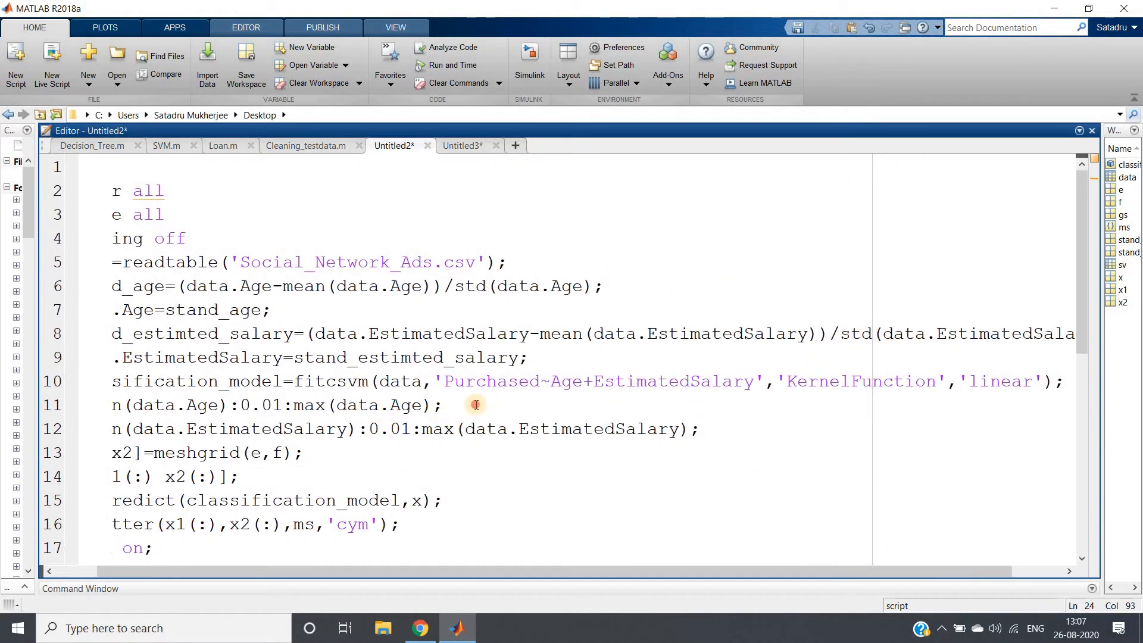
left_click_drag(474, 572, 99, 572)
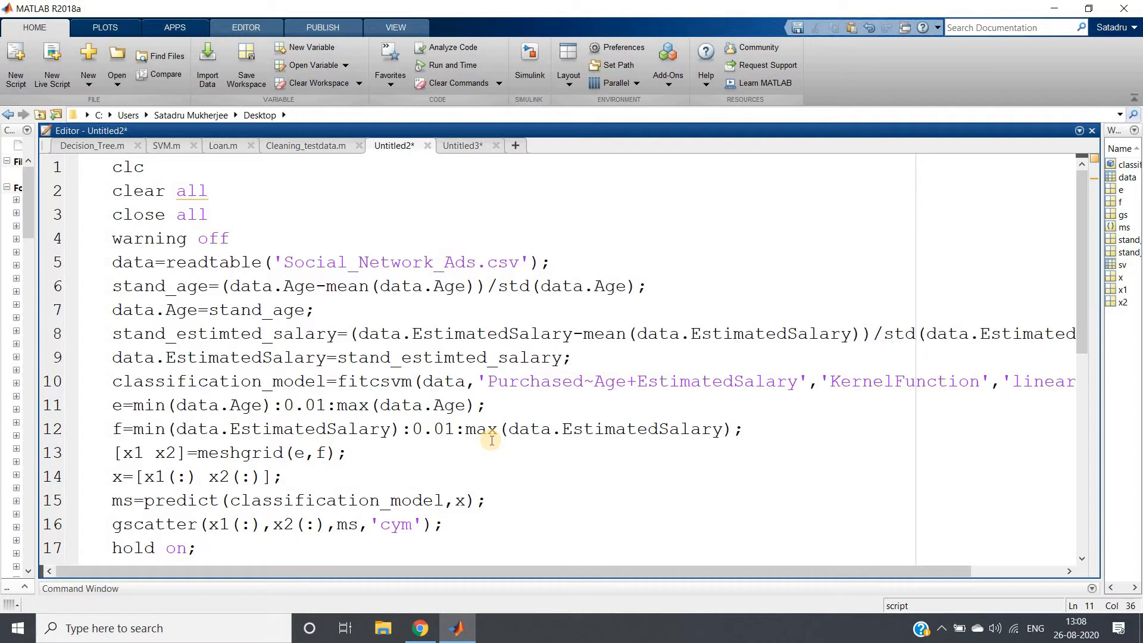
left_click(487, 405)
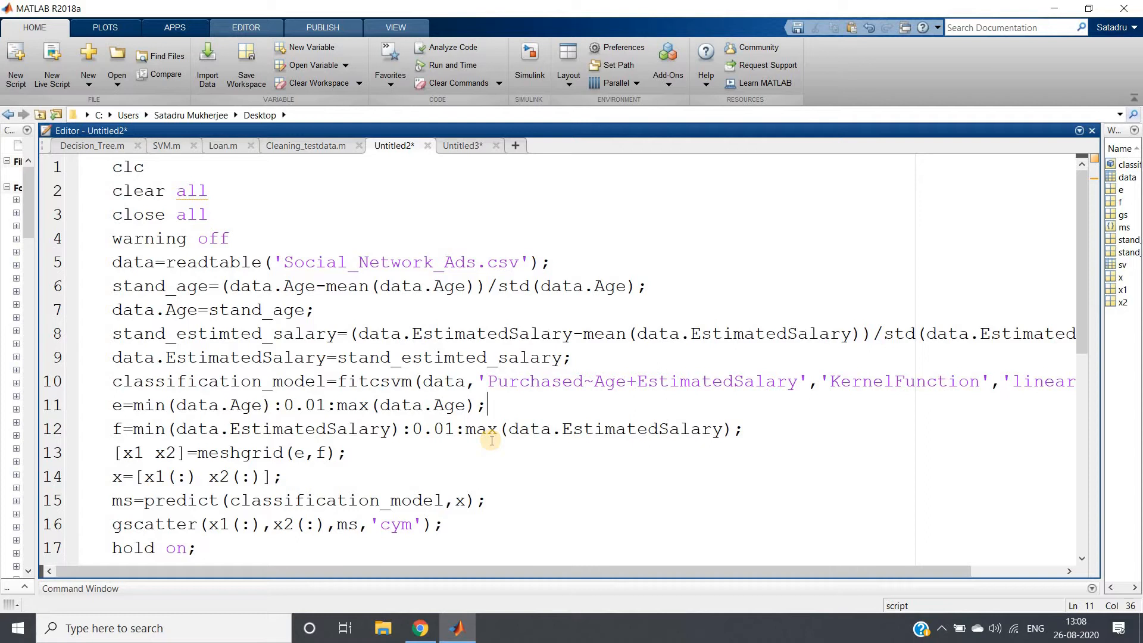
mouse_move(421, 445)
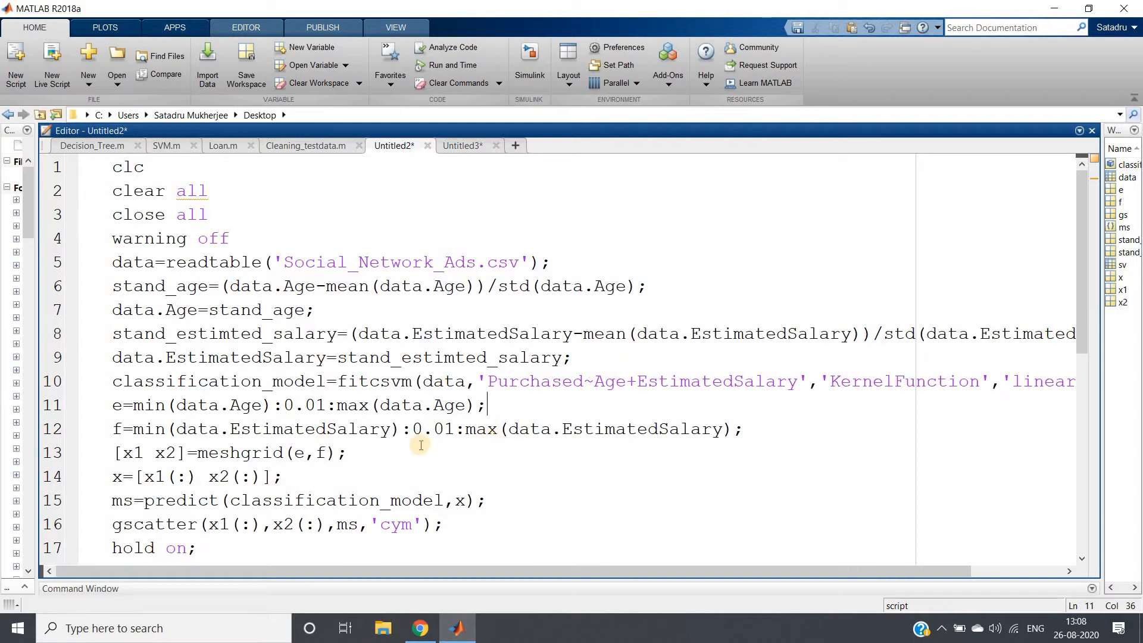
scroll("down", 3)
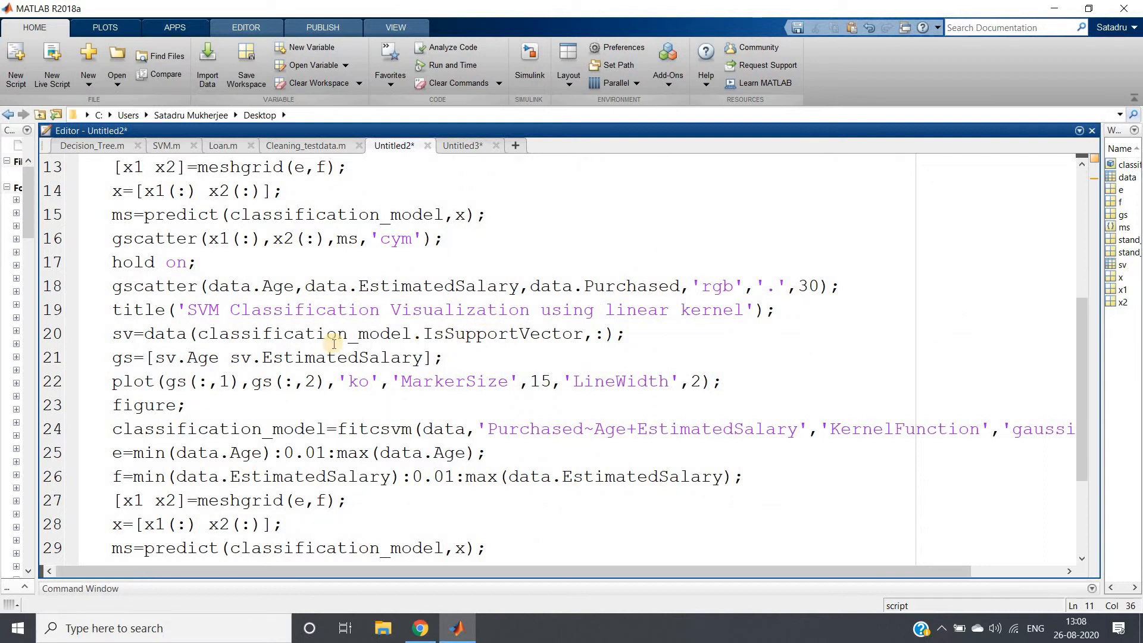
double_click(298, 334)
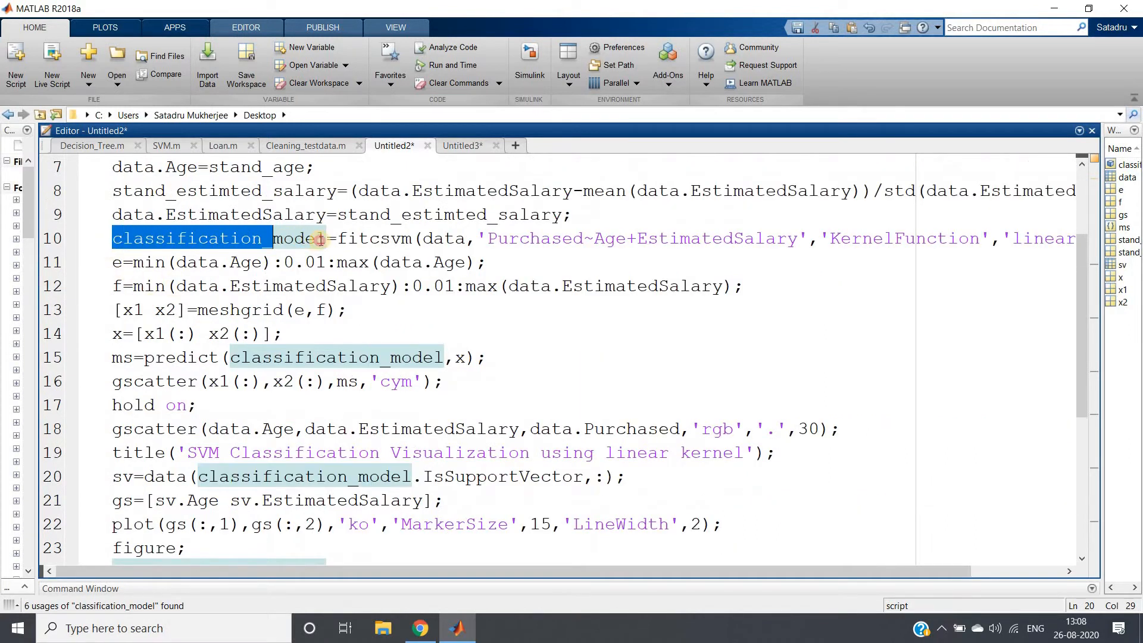
Step: Review the Gaussian block's support-vector line, checking classification_model, the data table and the sv variable
left_click(413, 238)
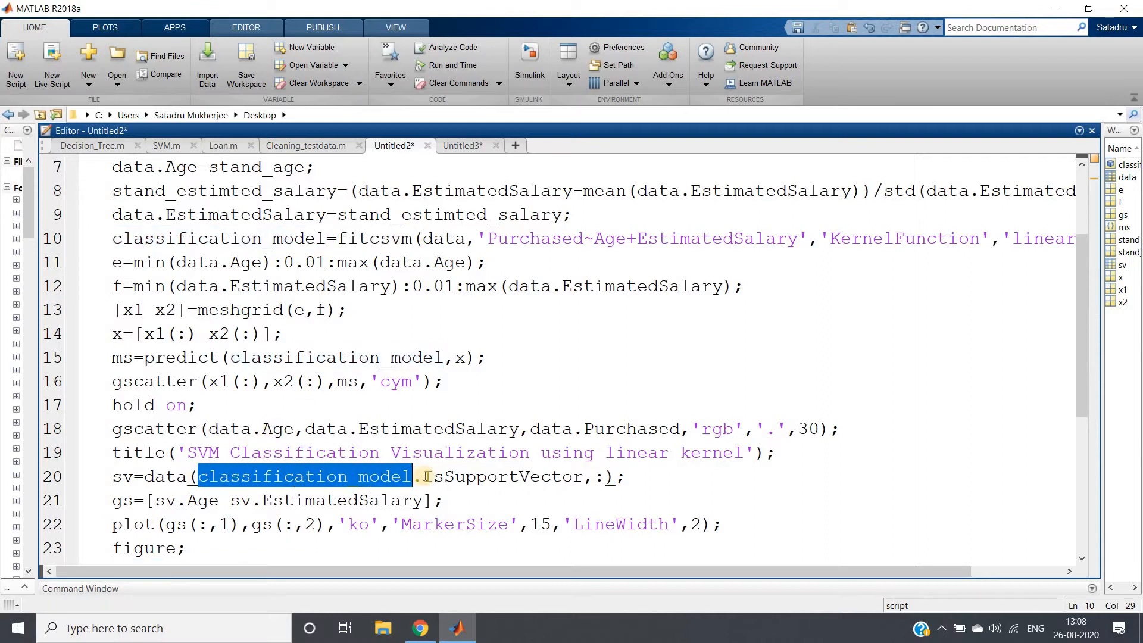
double_click(503, 476)
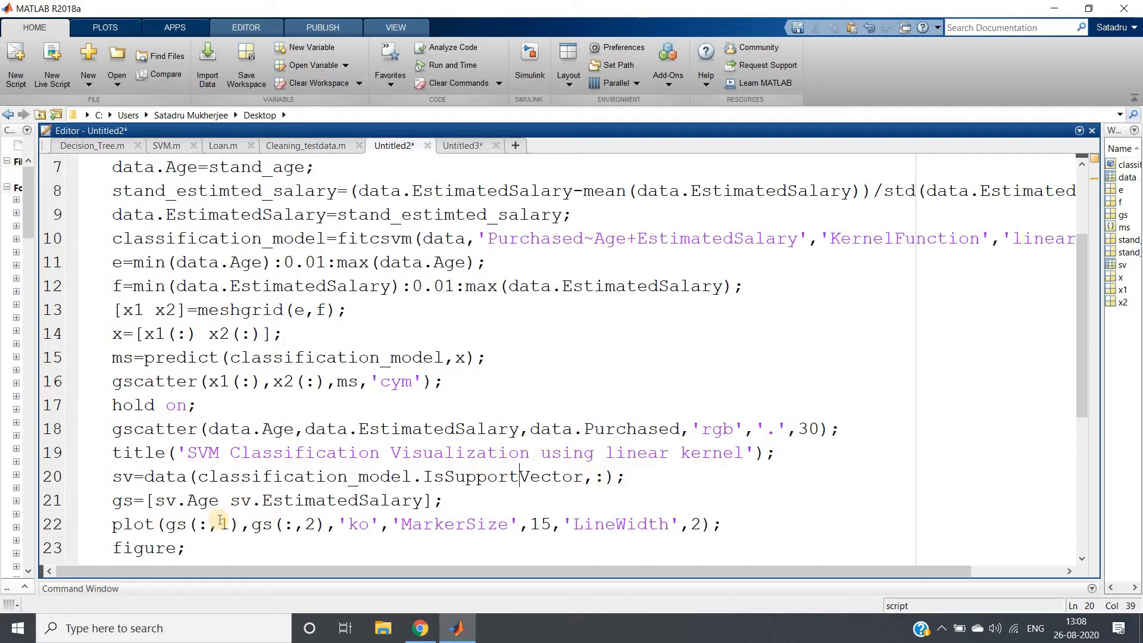
double_click(164, 476)
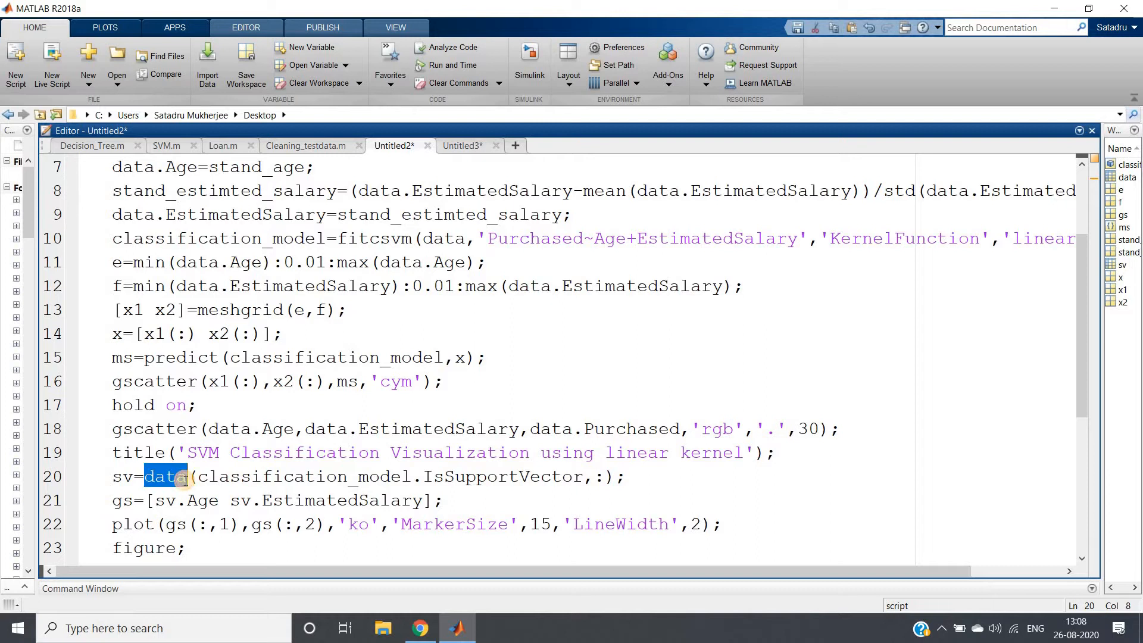
double_click(164, 477)
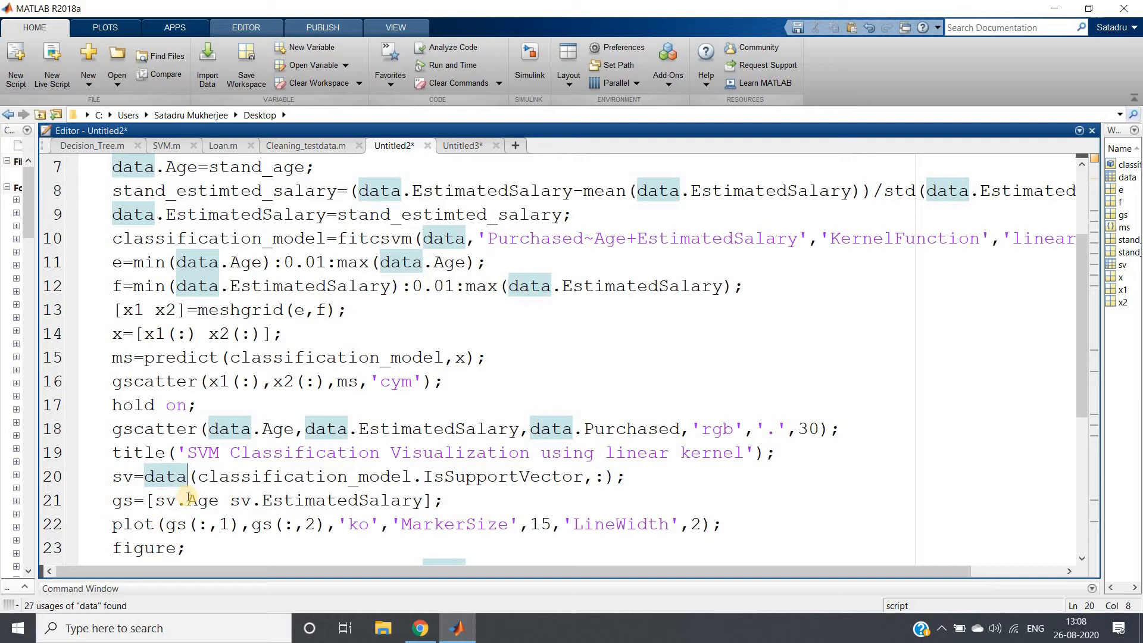
double_click(258, 502)
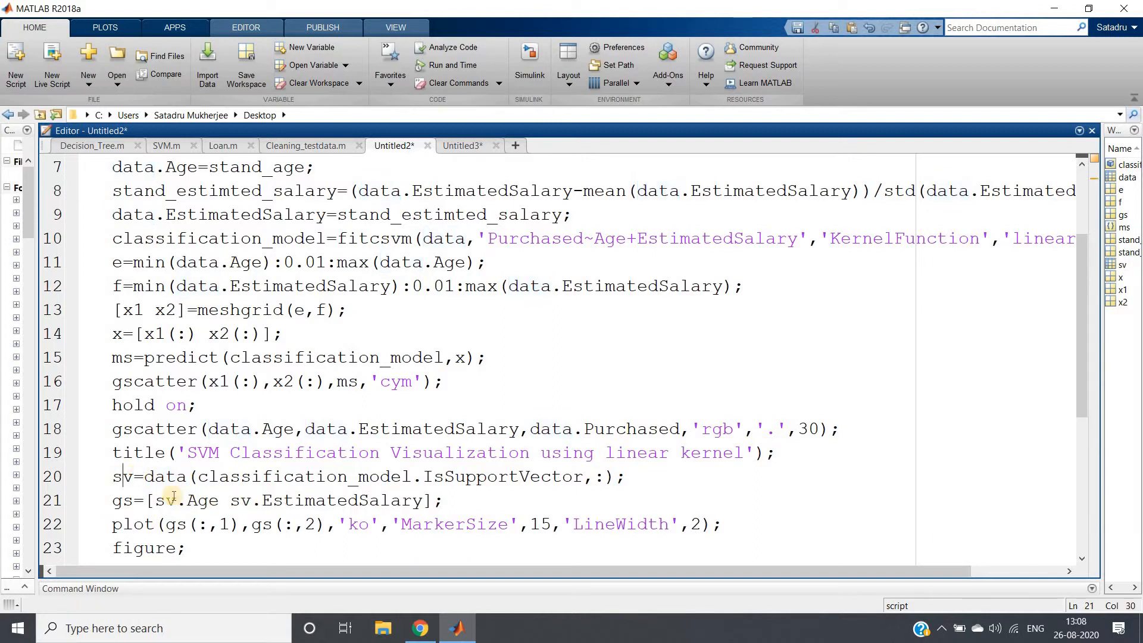
double_click(123, 476)
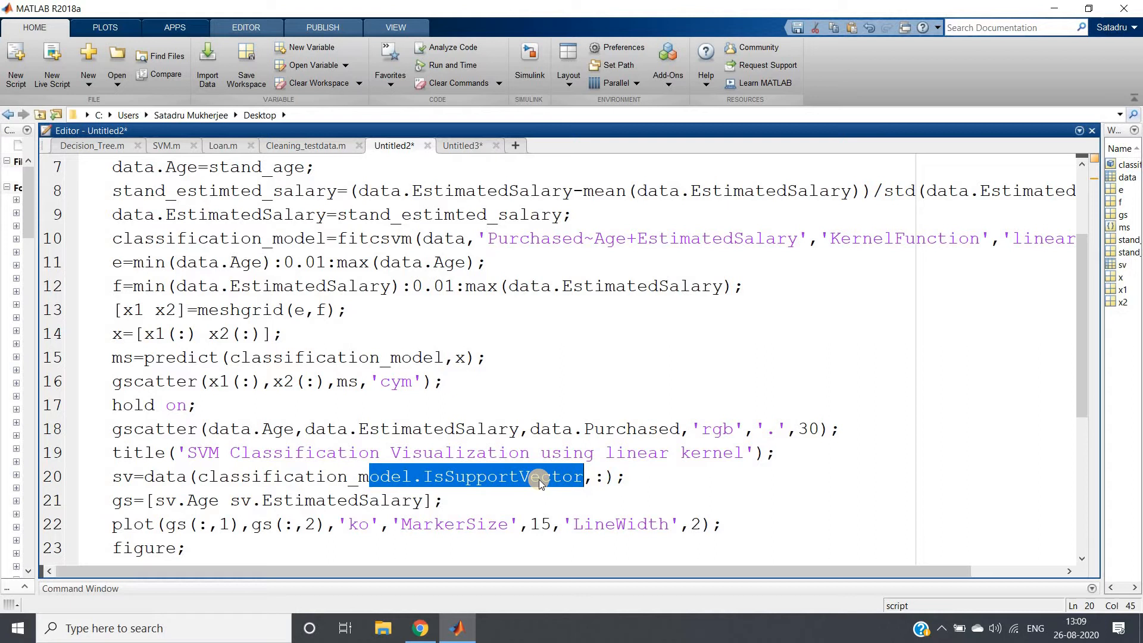
left_click(538, 477)
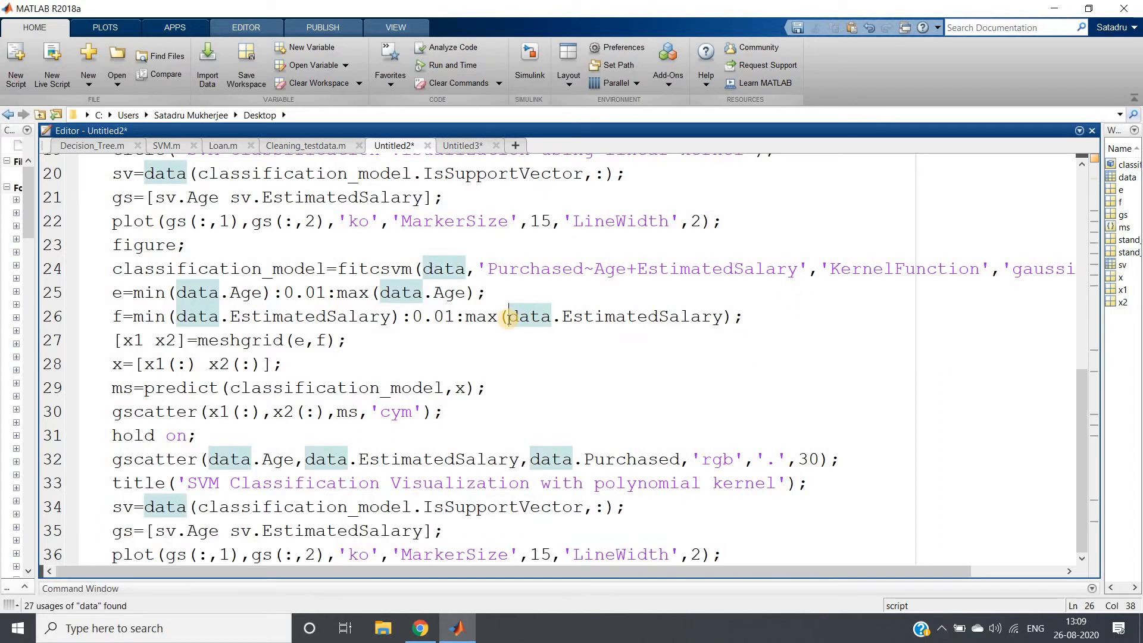
Step: Evaluate the selected second model block to plot the Gaussian SVM decision surface
right_click(511, 321)
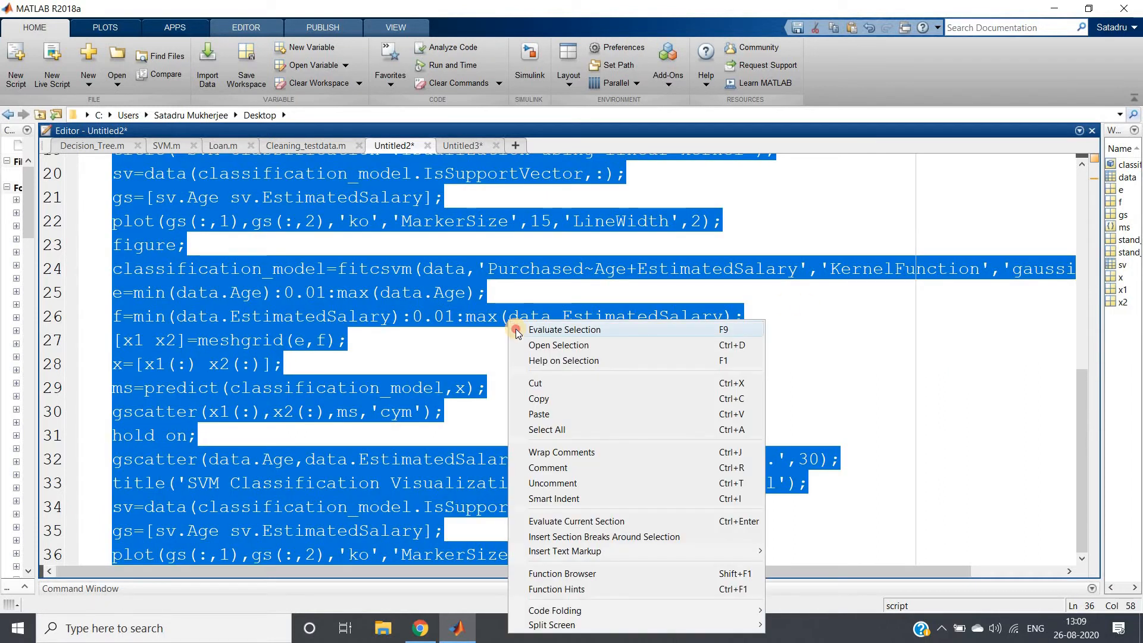
left_click(564, 330)
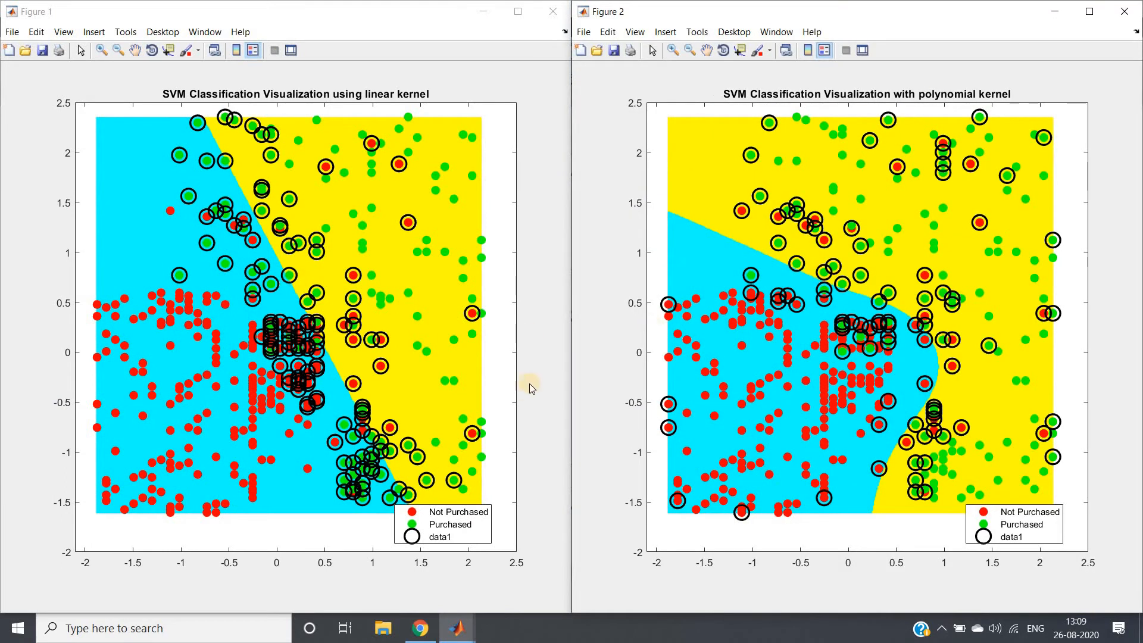
mouse_move(465, 137)
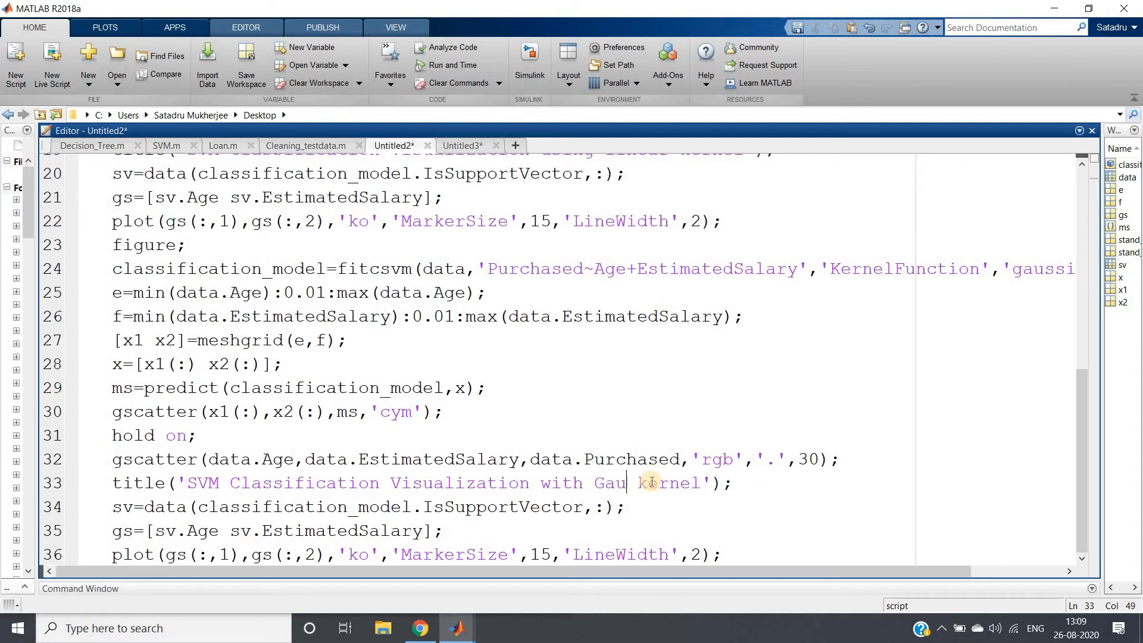
Step: Finish the title as 'SVM Classification Visualization with Gaussian kernel' and re-run the block
type("ssian")
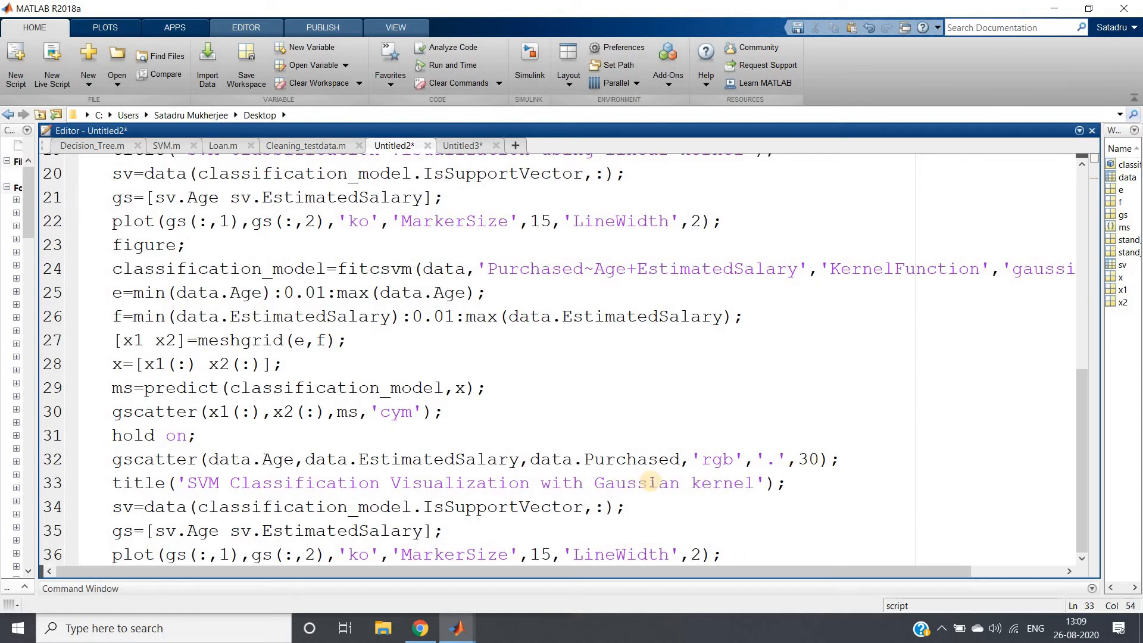
key("ctrl+a")
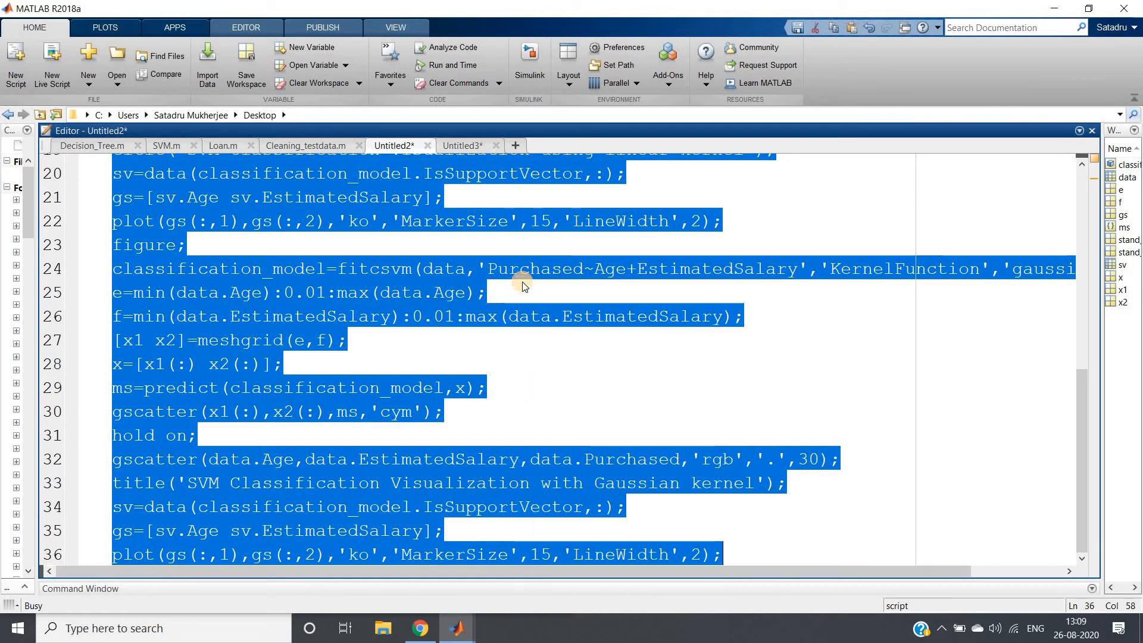
left_click(436, 268)
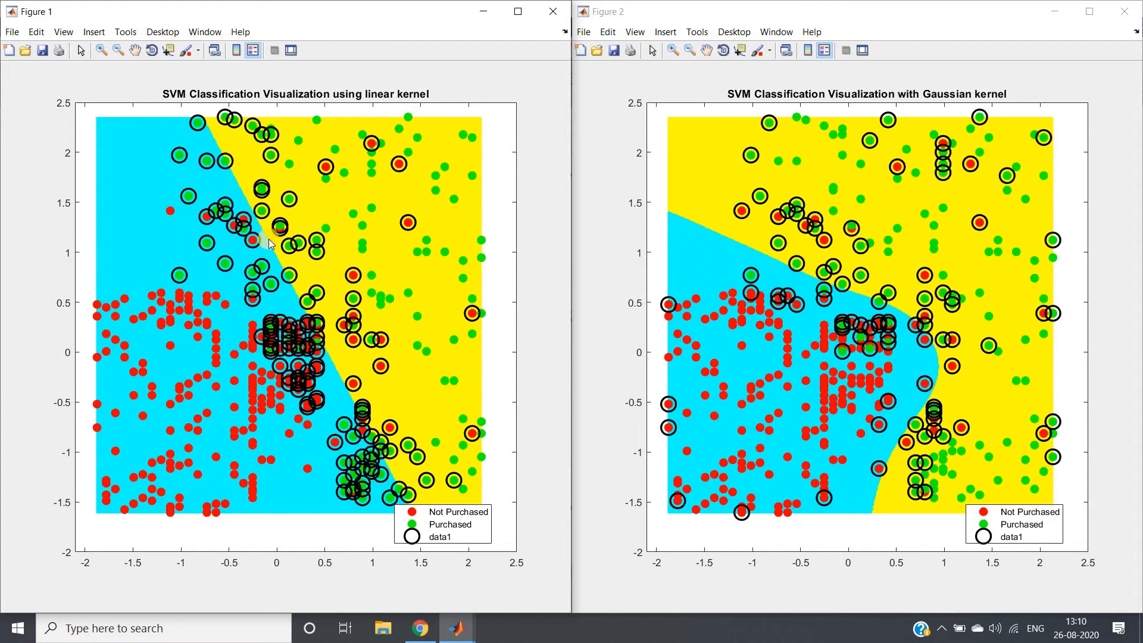
mouse_move(272, 241)
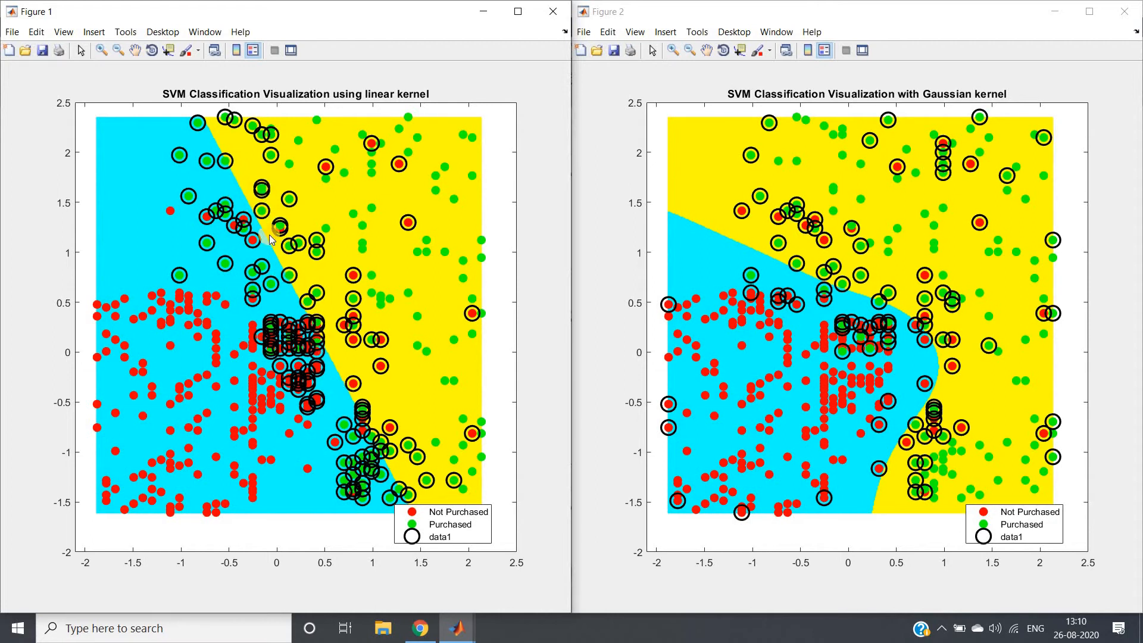
mouse_move(206, 253)
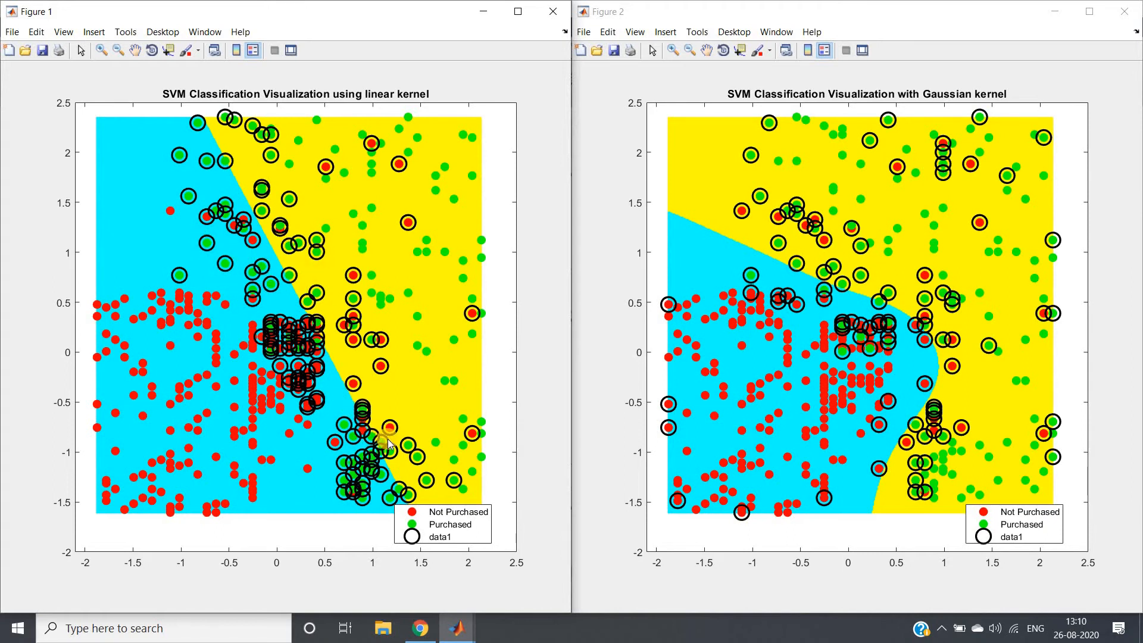
mouse_move(966, 243)
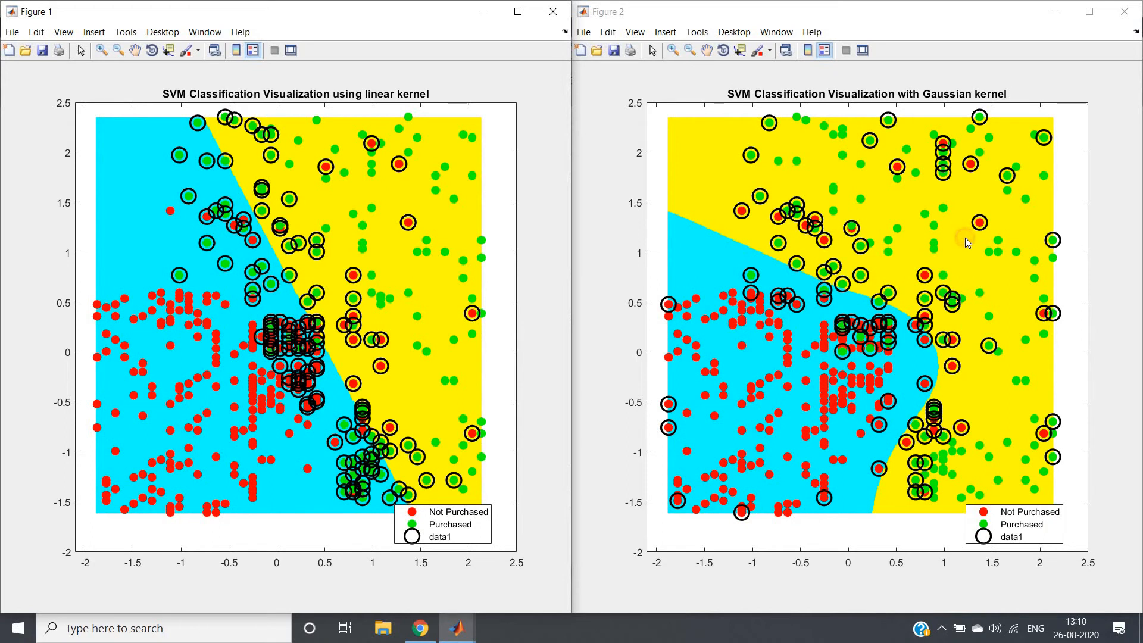
mouse_move(739, 262)
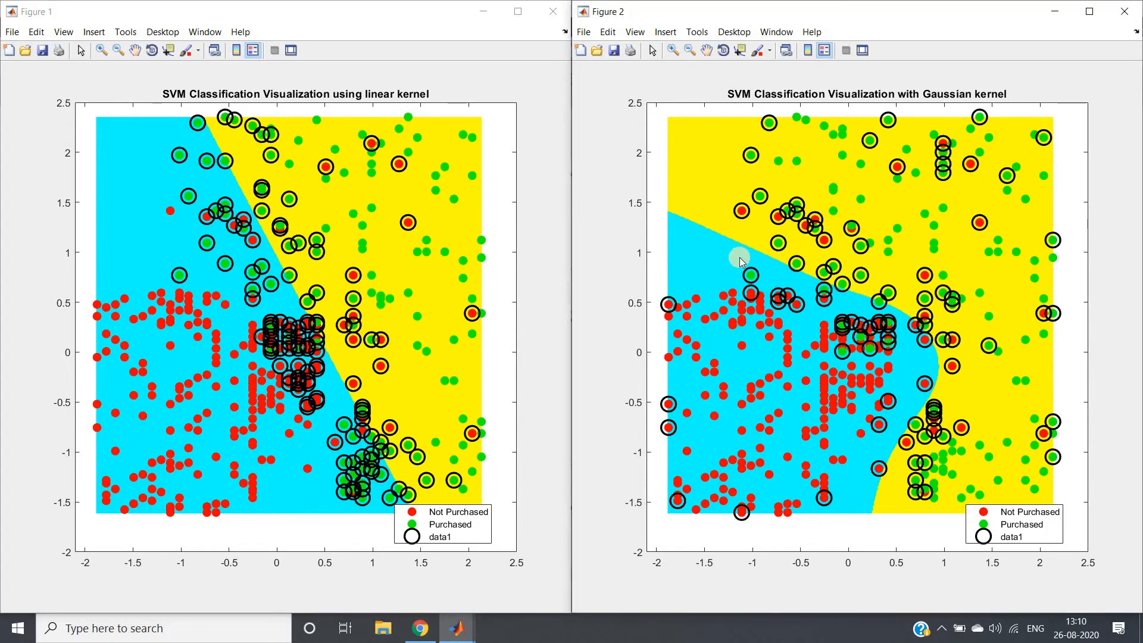
mouse_move(915, 323)
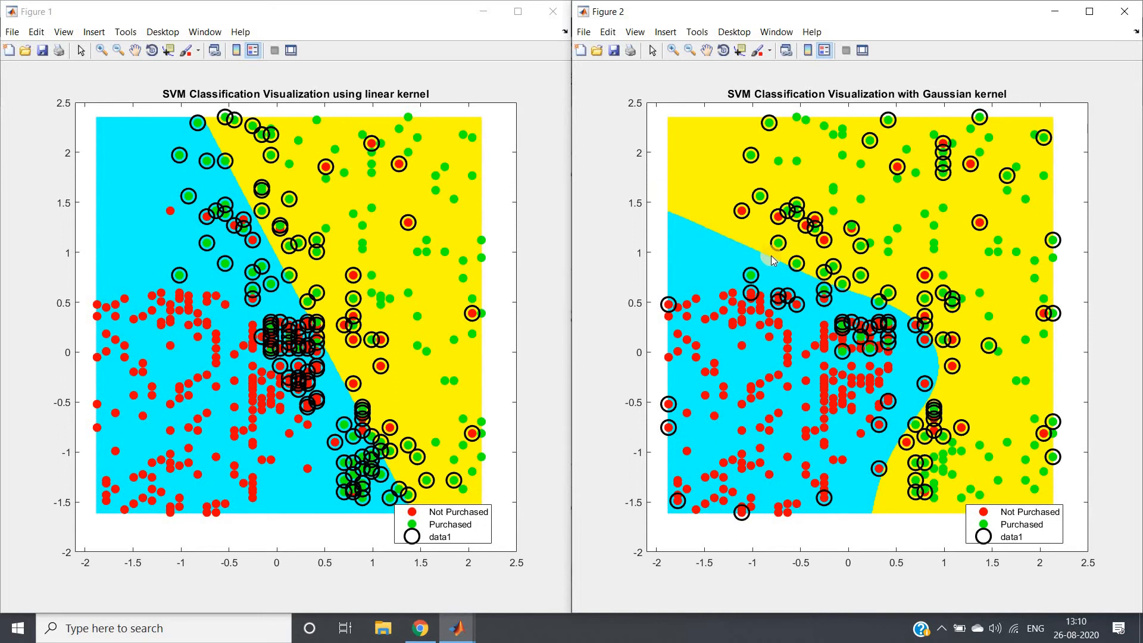
mouse_move(811, 281)
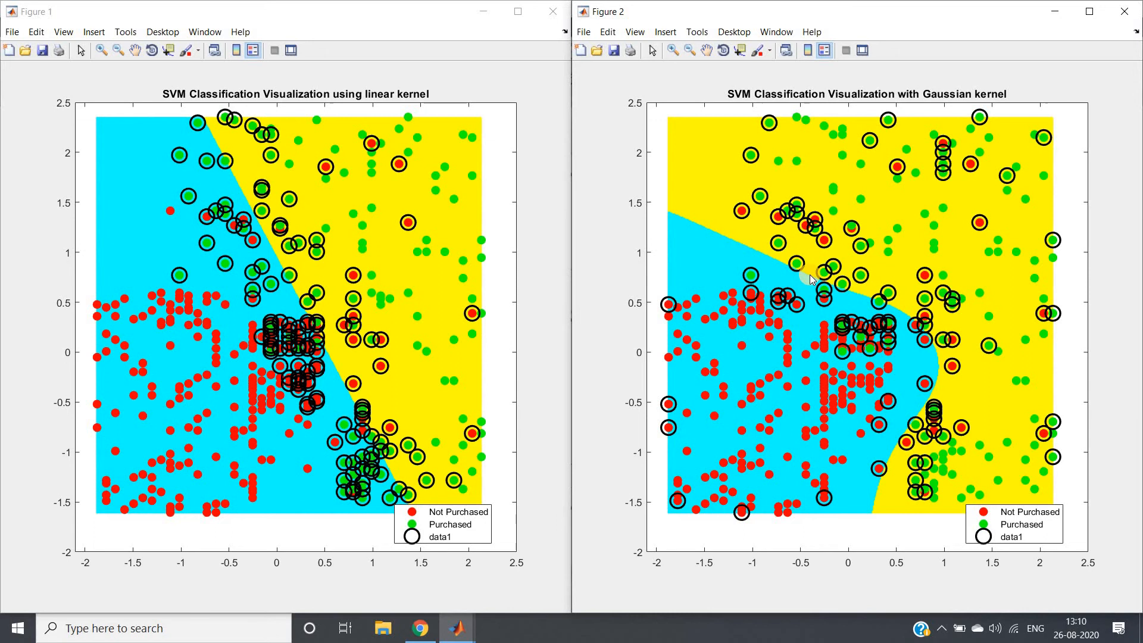
mouse_move(871, 292)
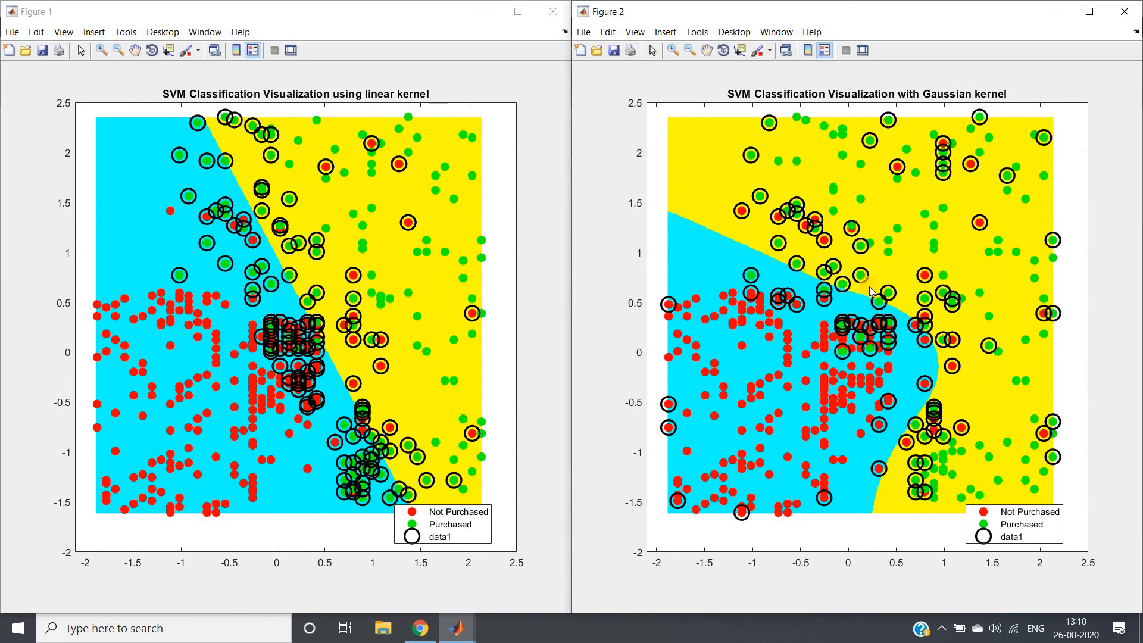
mouse_move(884, 517)
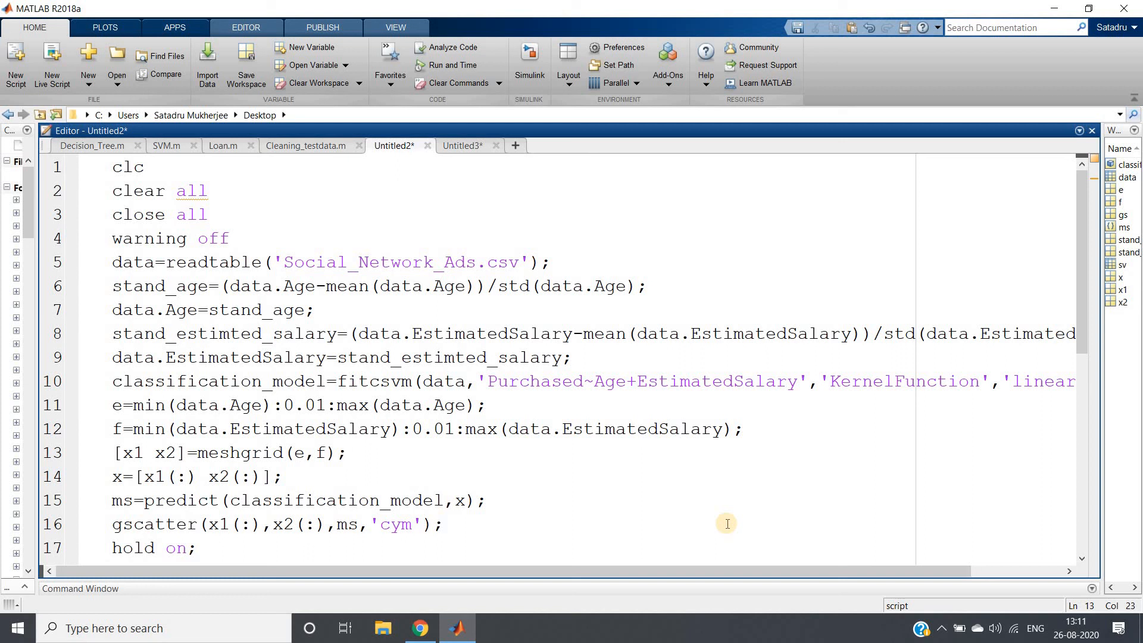
Step: Return to the Editor showing the script's opening linear-kernel lines
left_click(349, 452)
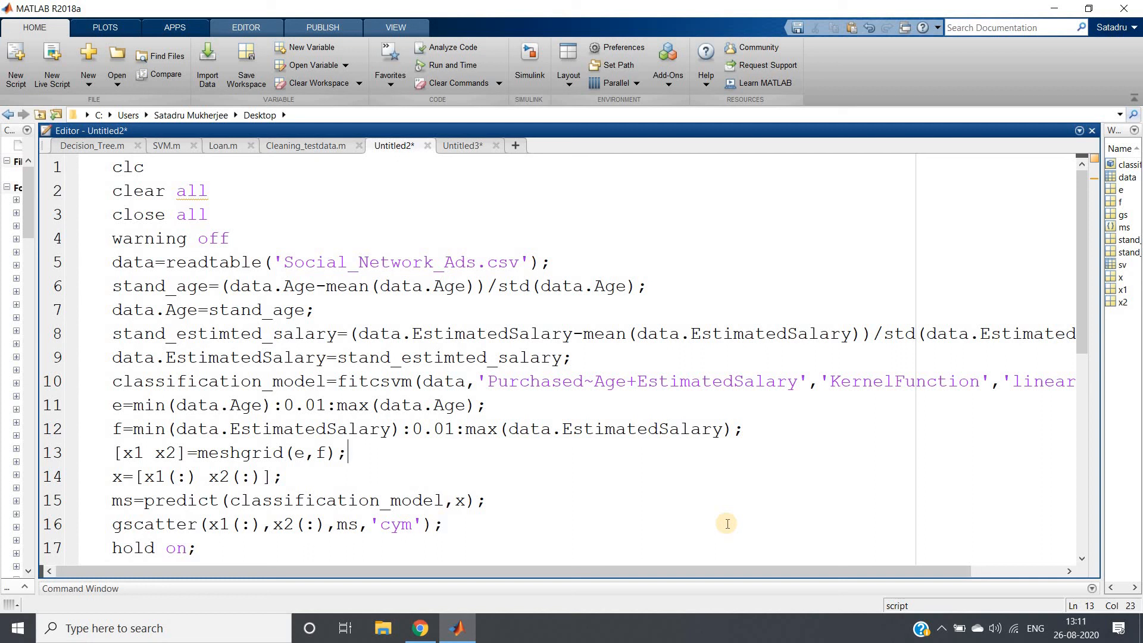